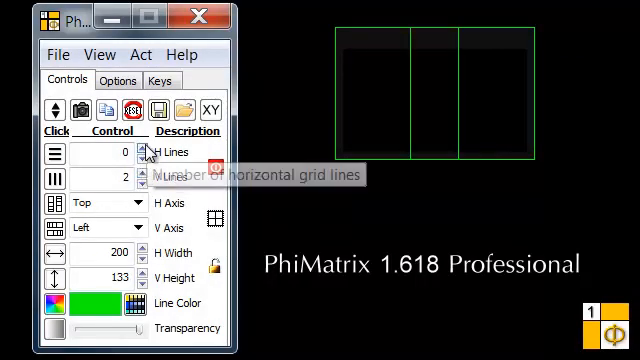
Add a horizontal gridline, then make the Basic overlay landscape with one golden-ratio line.
left_click(143, 149)
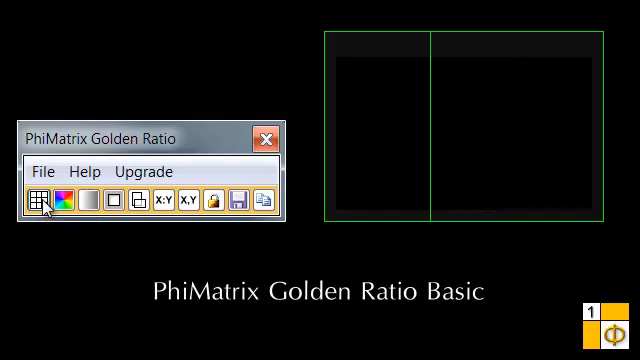
left_click(88, 198)
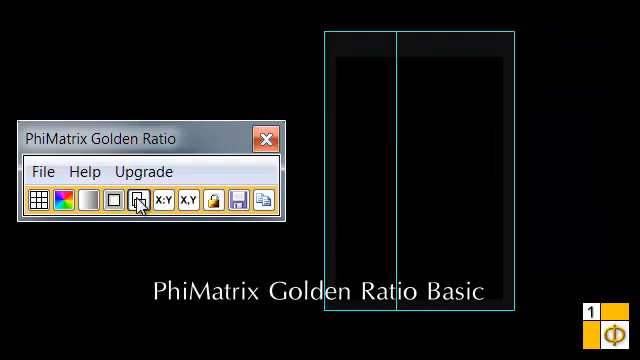
left_click(139, 200)
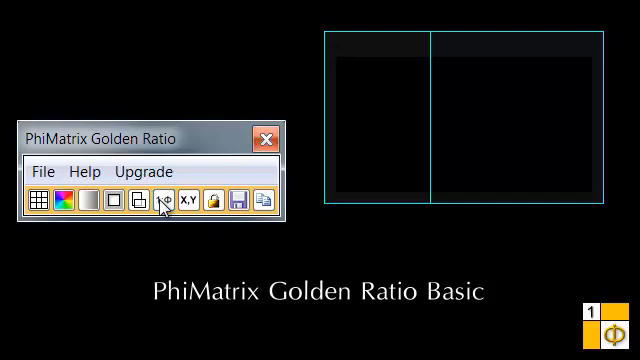
left_click(164, 199)
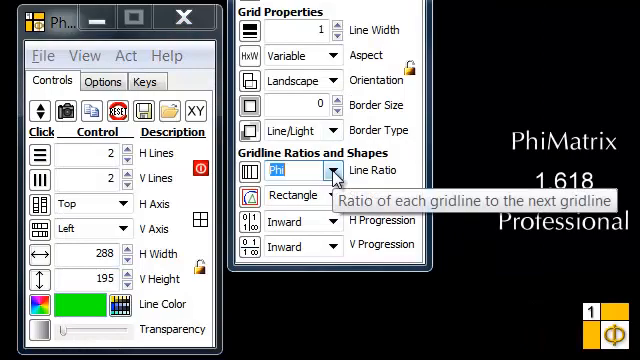
Pick a different gridline ratio from the Line Ratio dropdown under Gridline Ratios and Shapes.
left_click(335, 170)
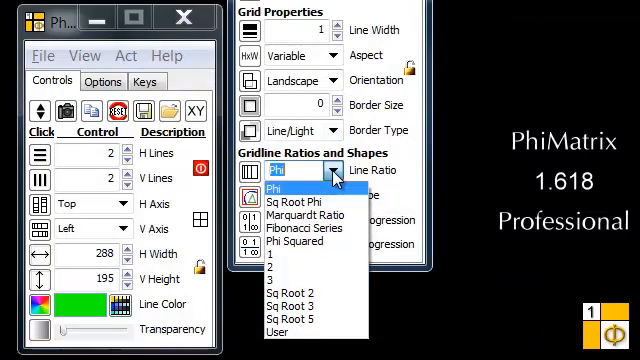
left_click(44, 55)
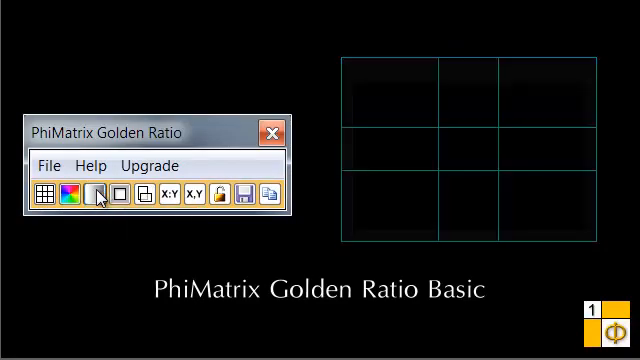
Make the three-by-three cyan gridlines less transparent with the transparency button.
left_click(97, 198)
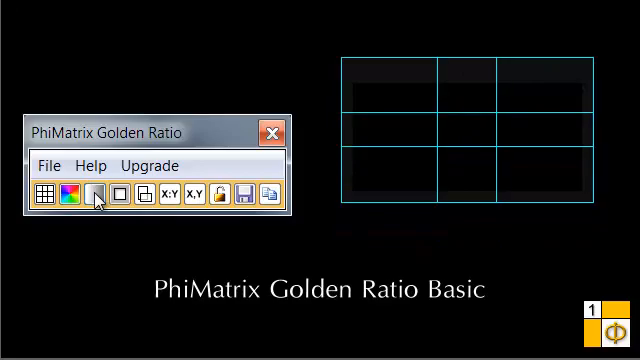